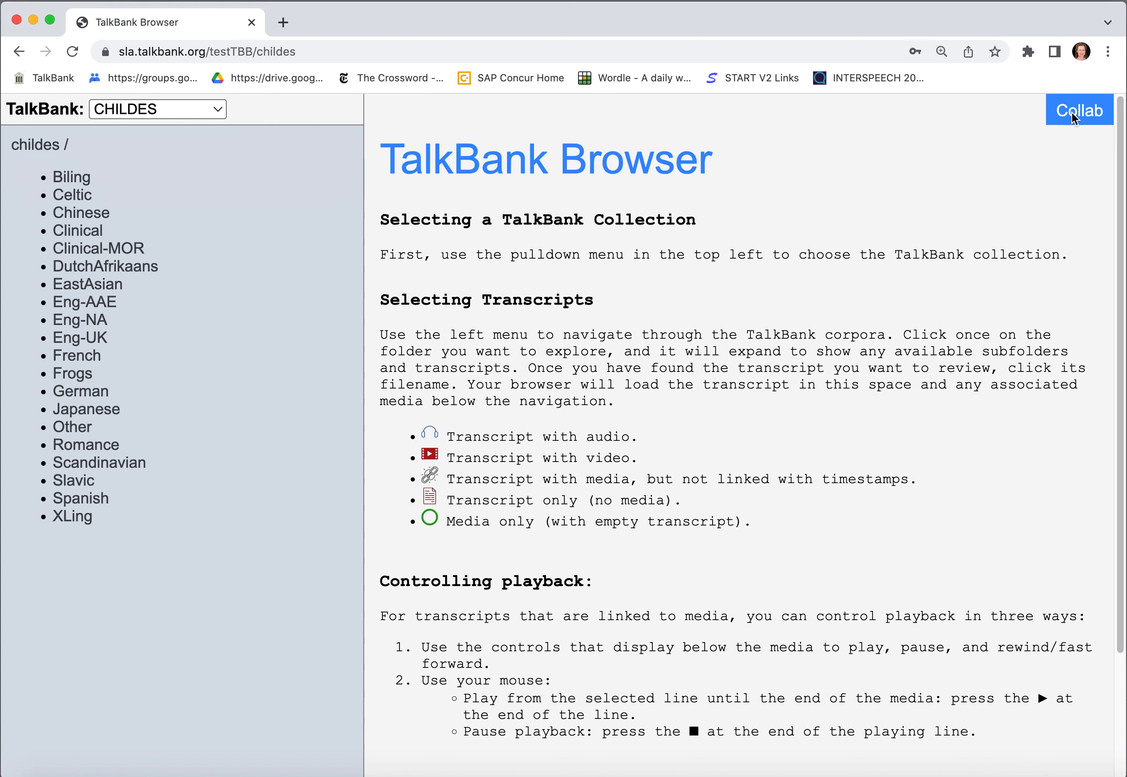
Log in to collaborative commentary with the account email and password
click(1078, 109)
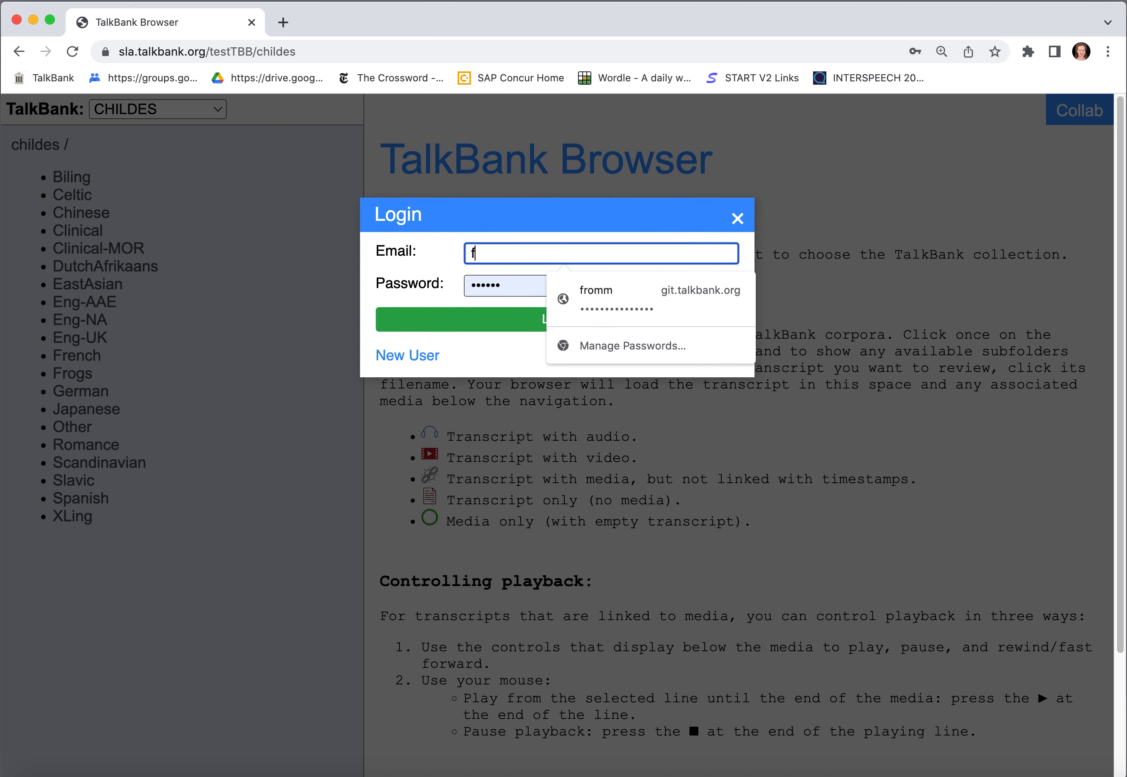
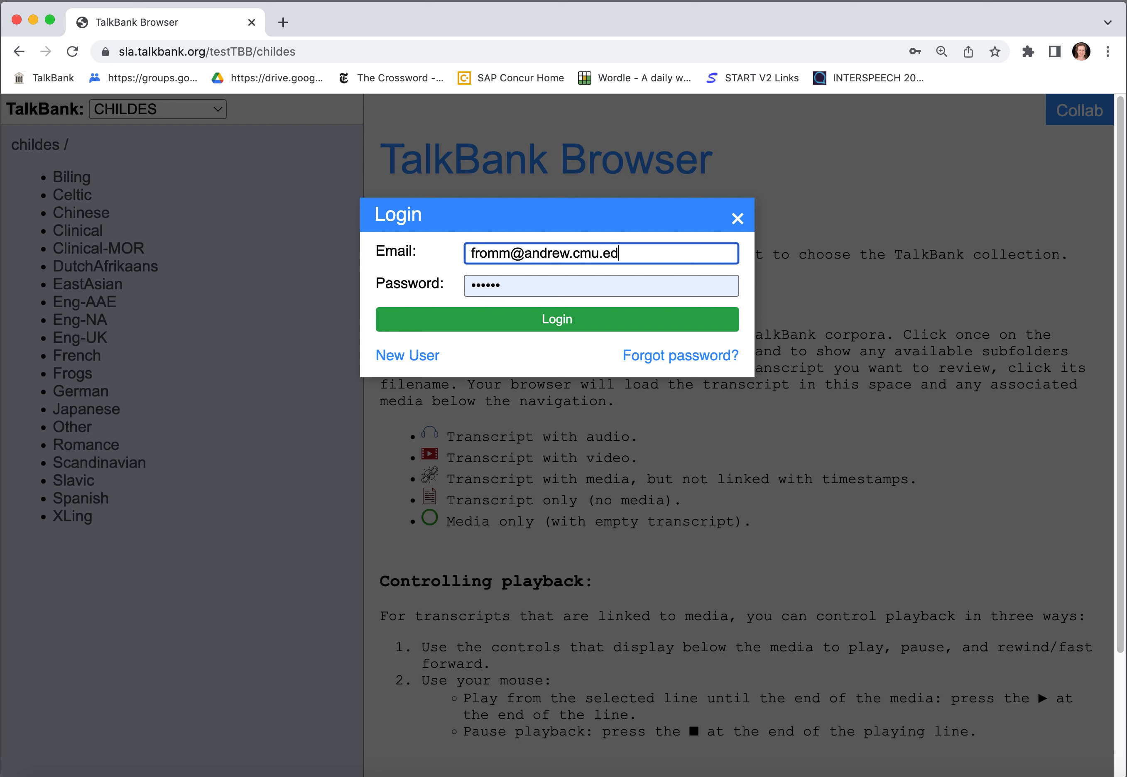
click(556, 319)
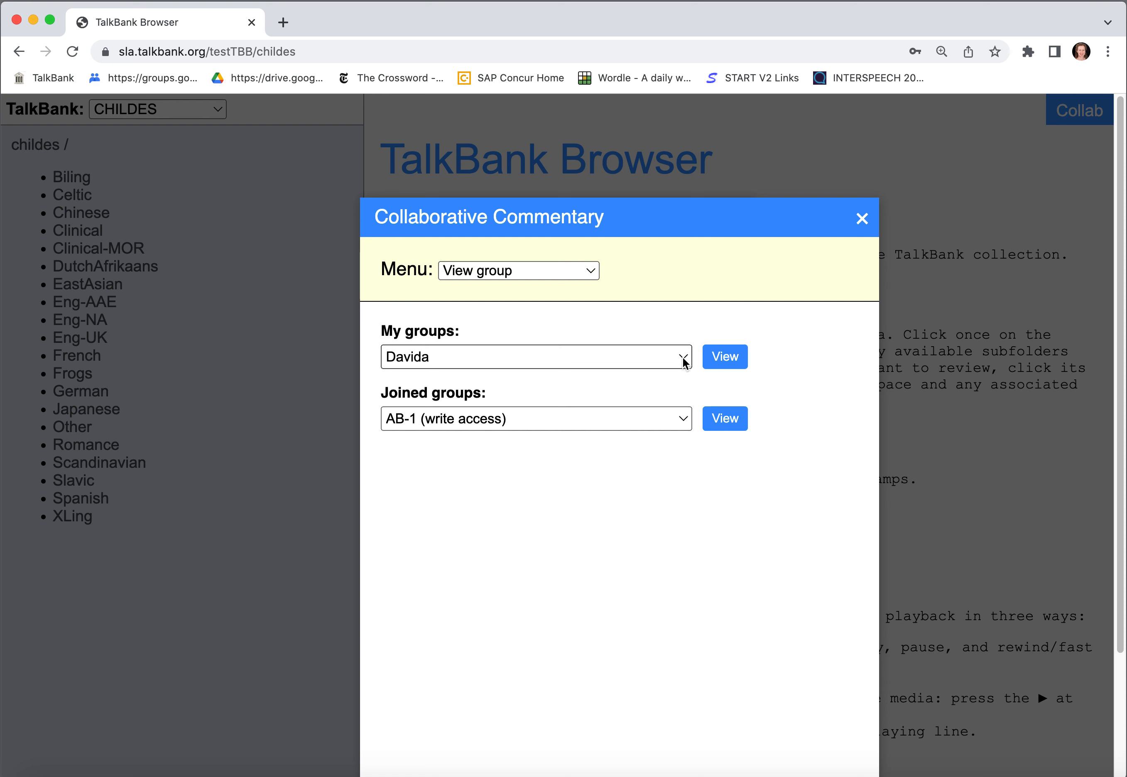
Choose RHD-GR from My groups and view it as the active collab group
click(536, 357)
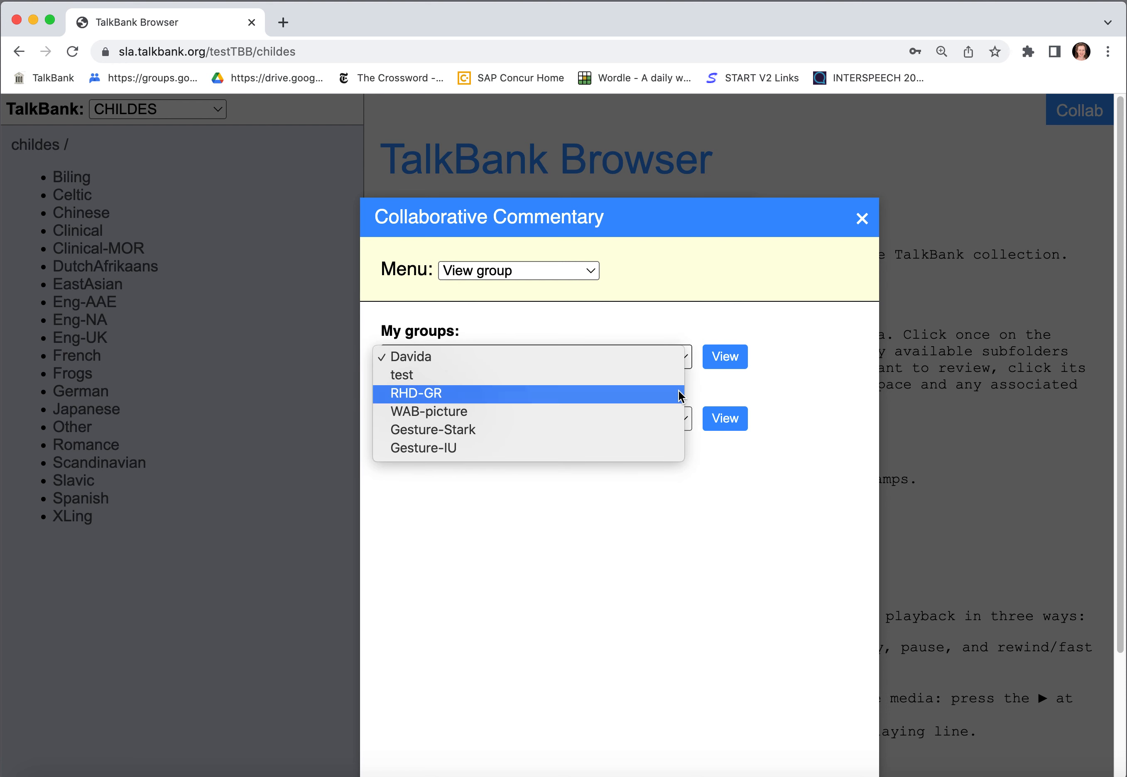
click(415, 393)
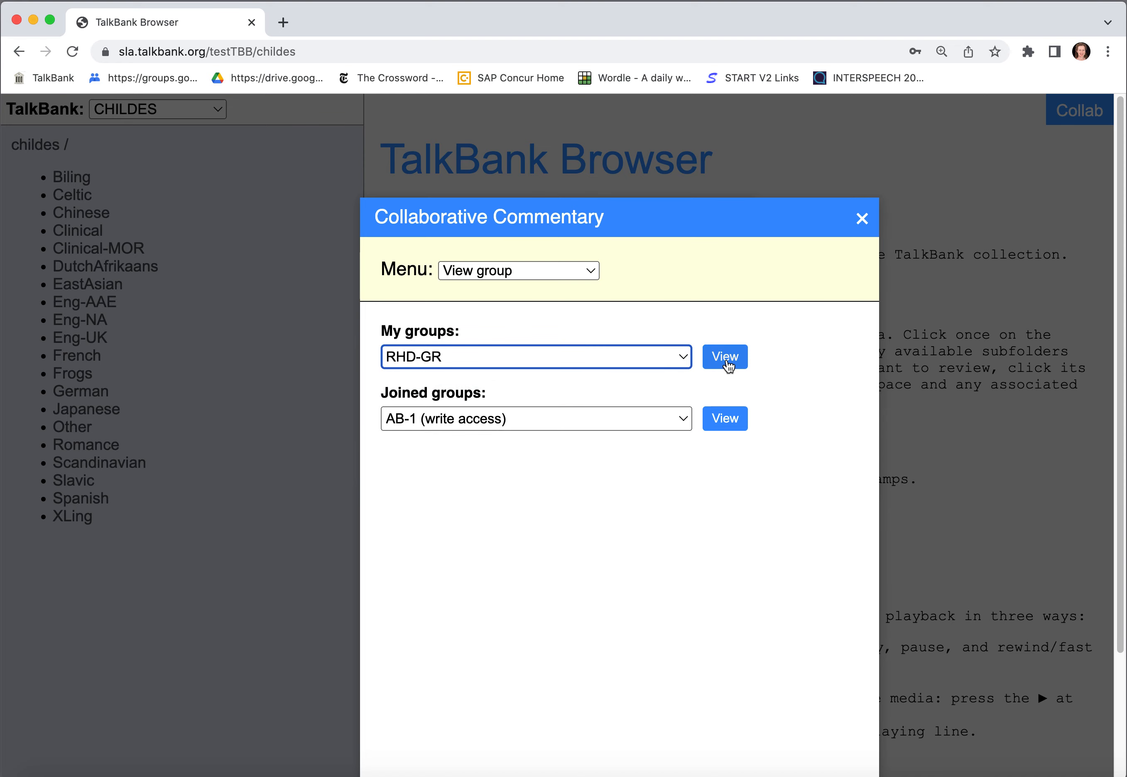
click(724, 357)
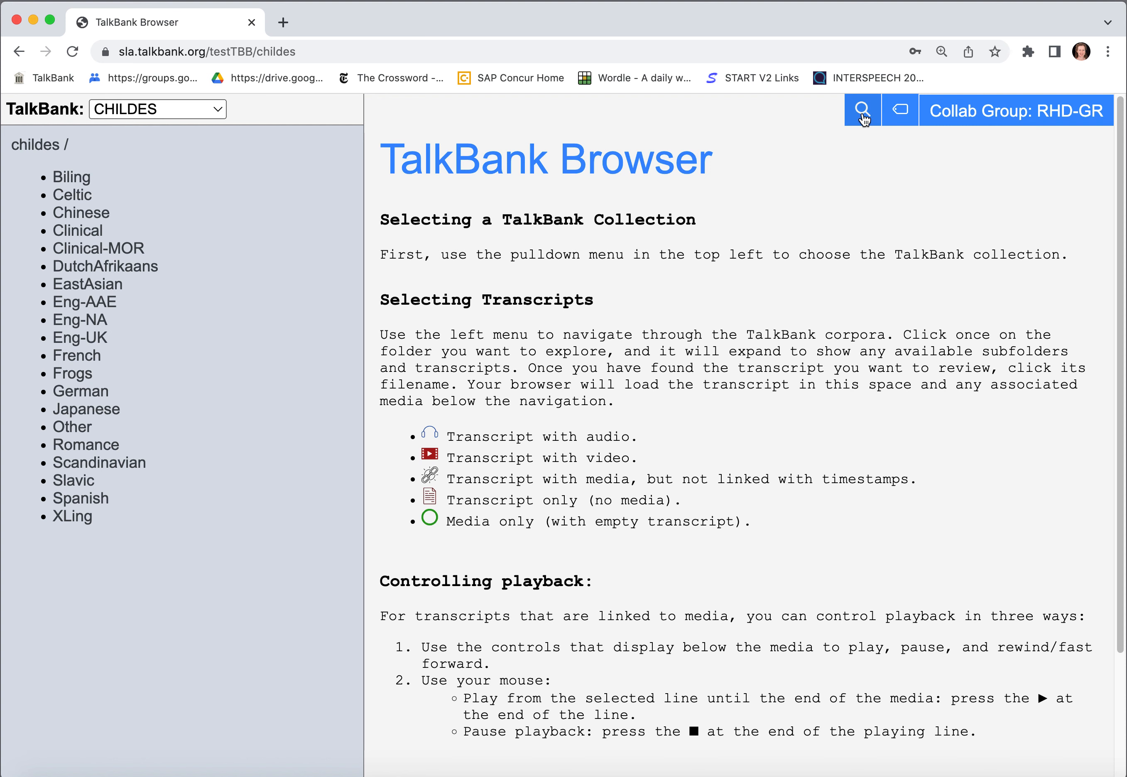
Search the group's commentary, switching Find to Tags and then Comments by User
click(861, 109)
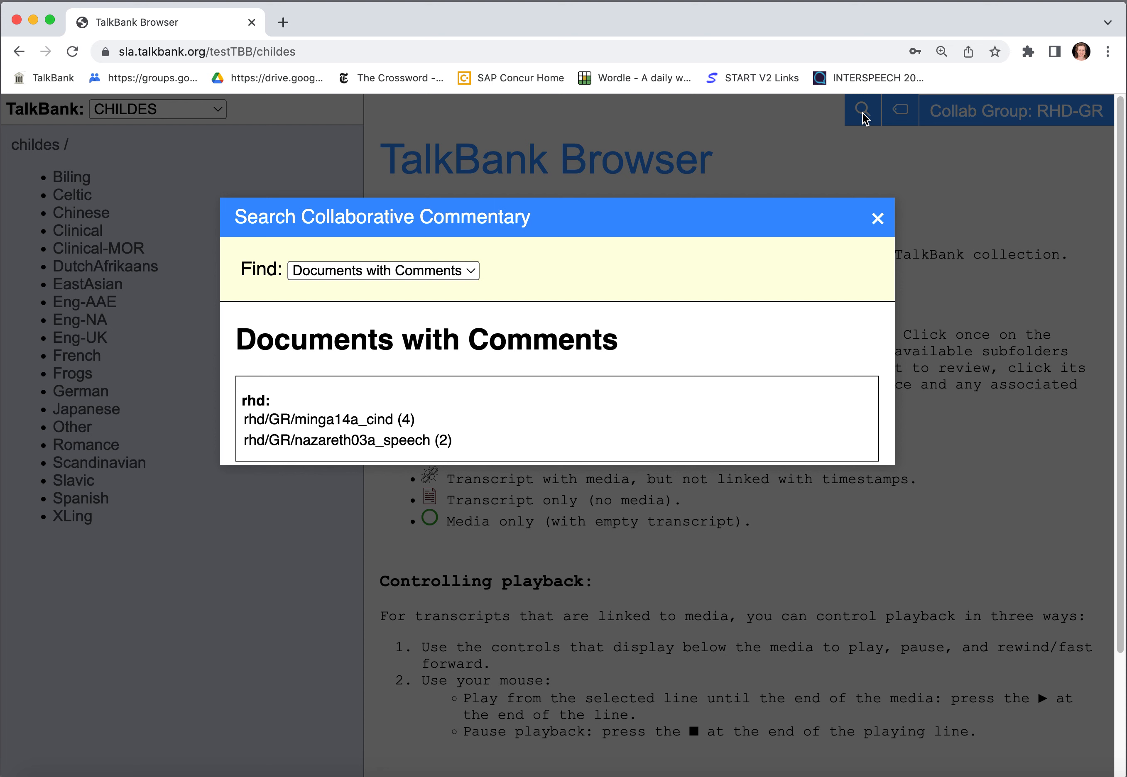
mouse_move(570, 296)
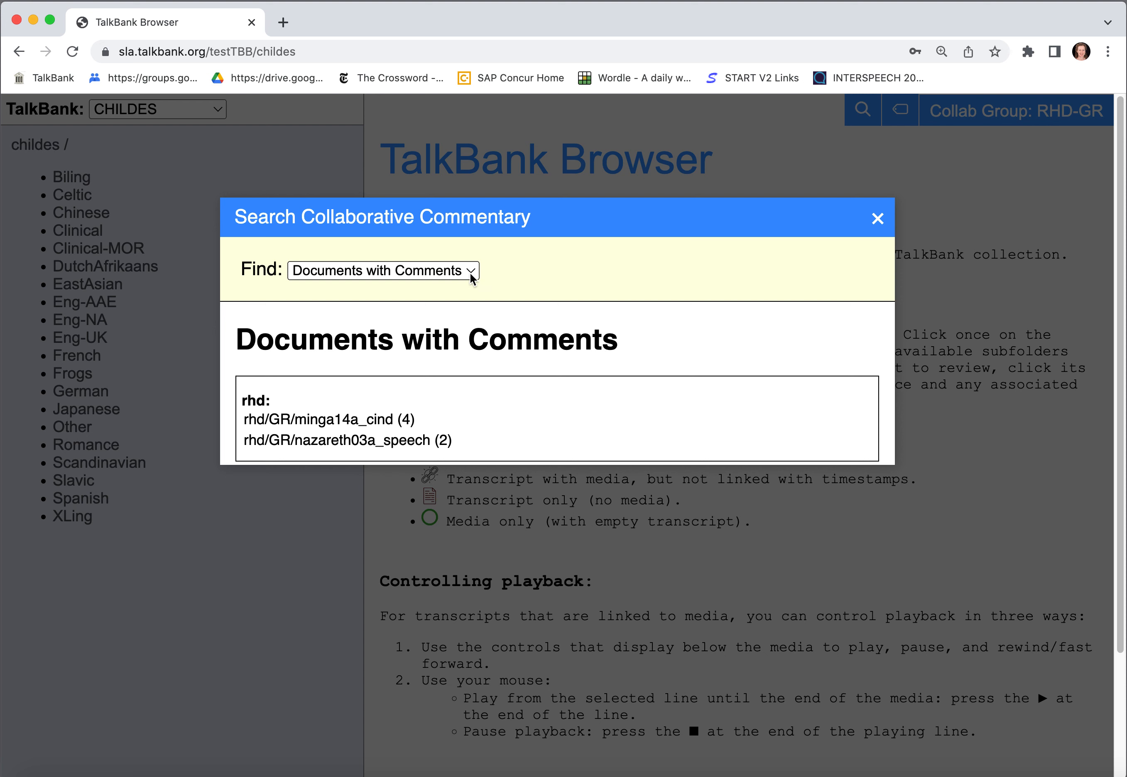
click(382, 270)
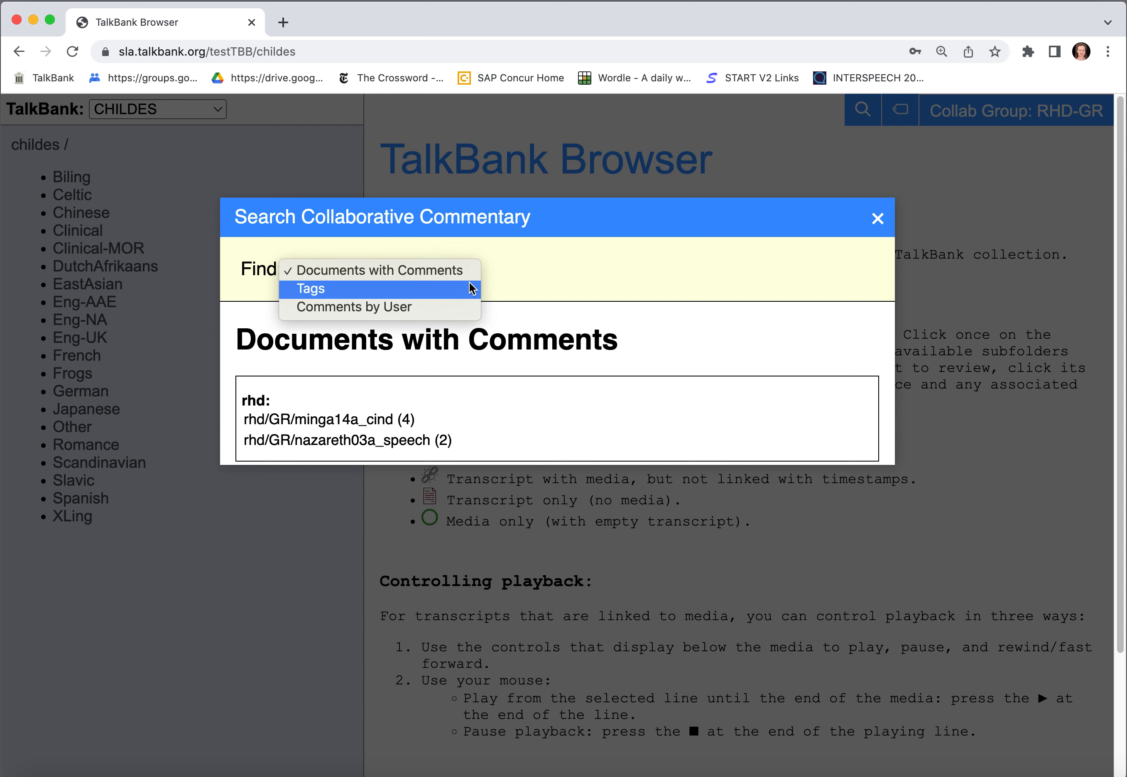
click(309, 289)
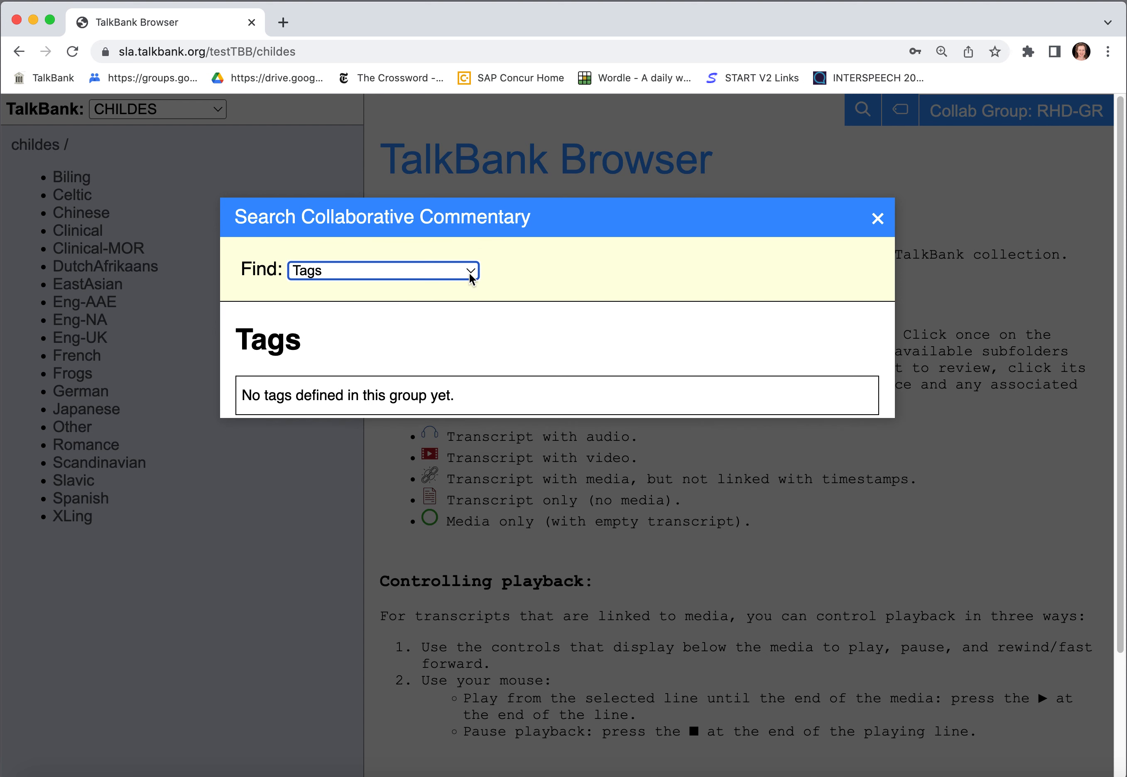
click(382, 270)
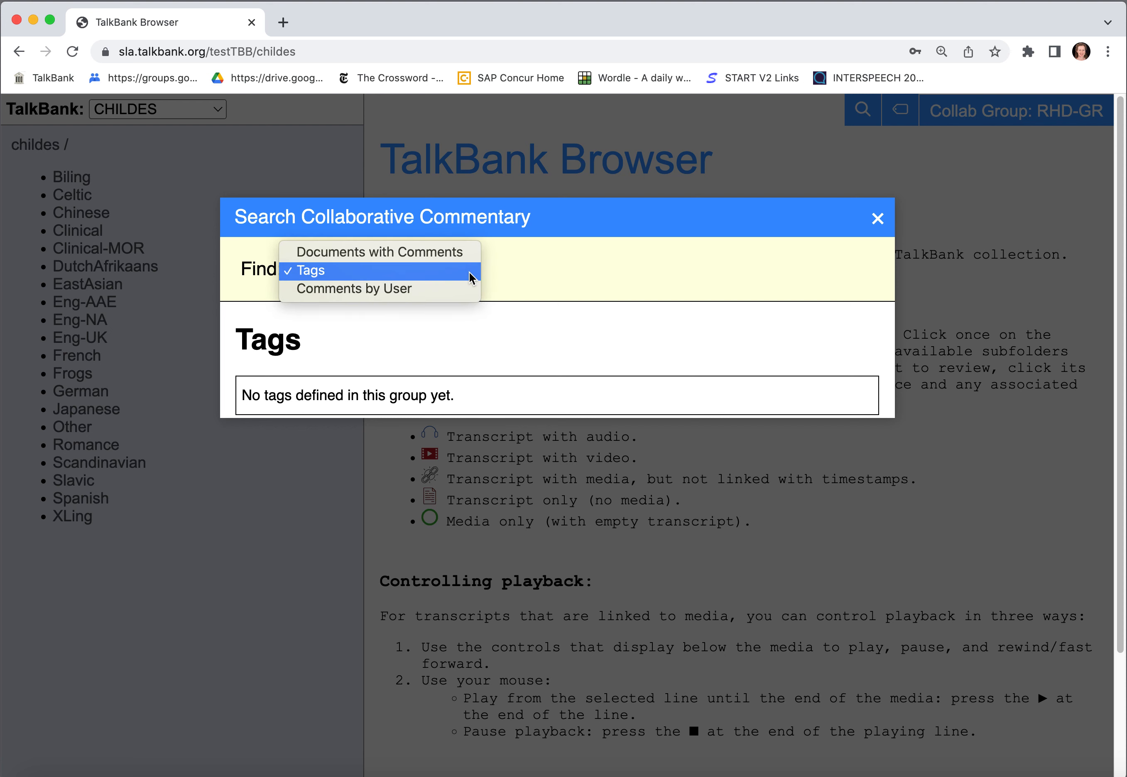
click(350, 288)
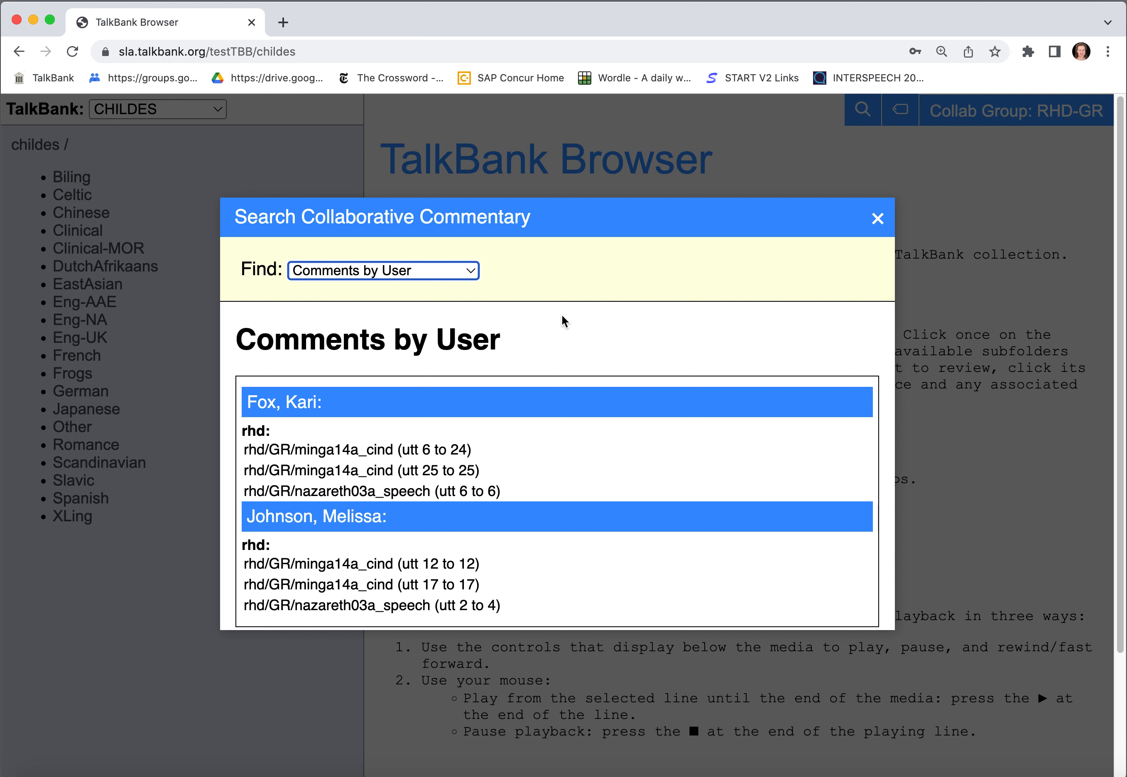
mouse_move(559, 346)
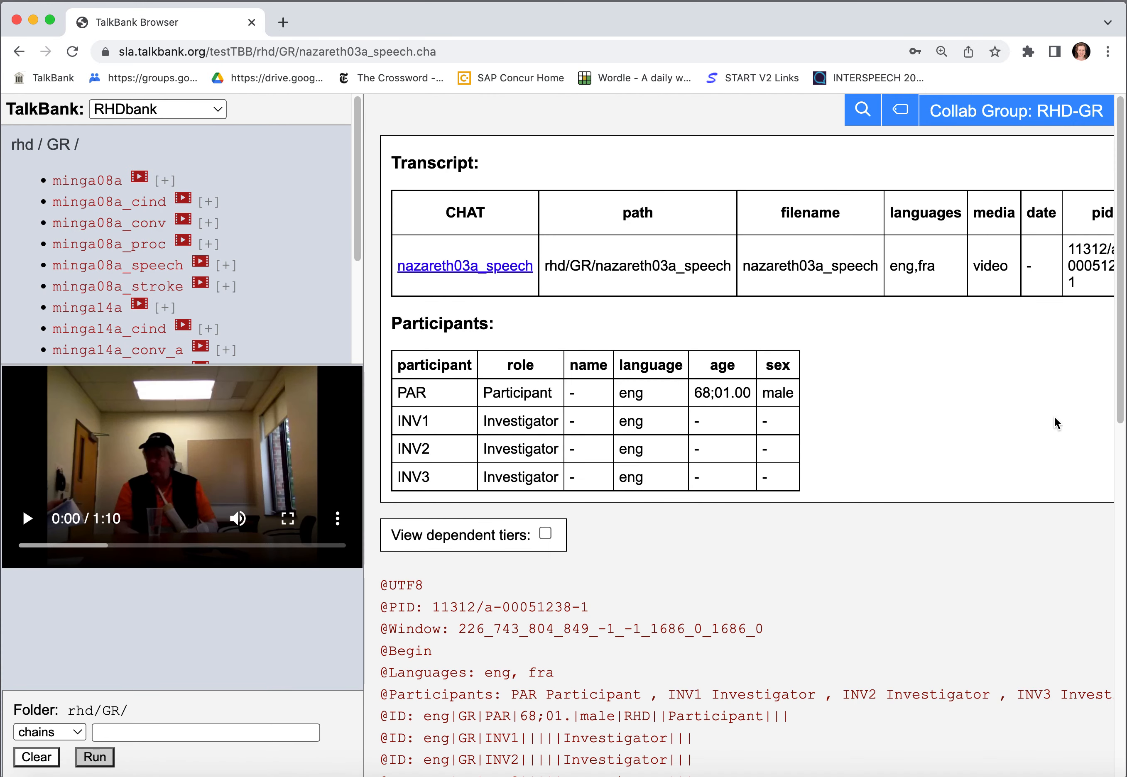
Expand the C marker at utterance 2 to show the note on lines 2 to 4 inline
scroll(down, 3)
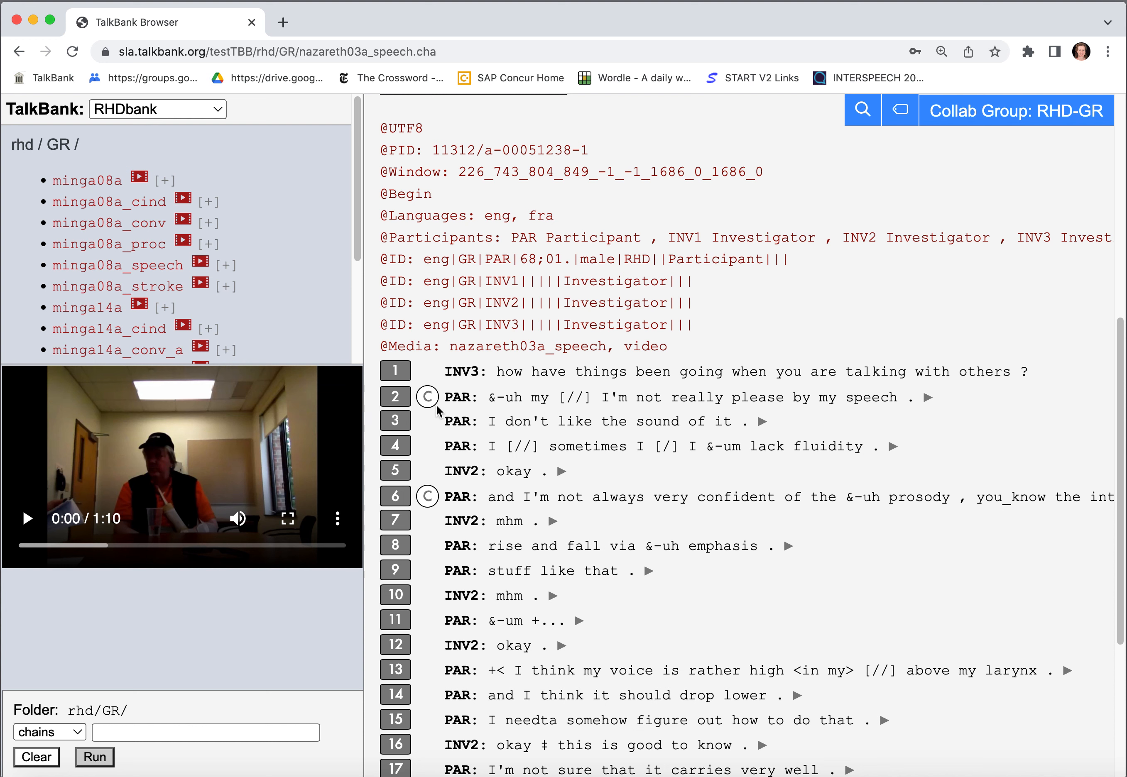
click(427, 397)
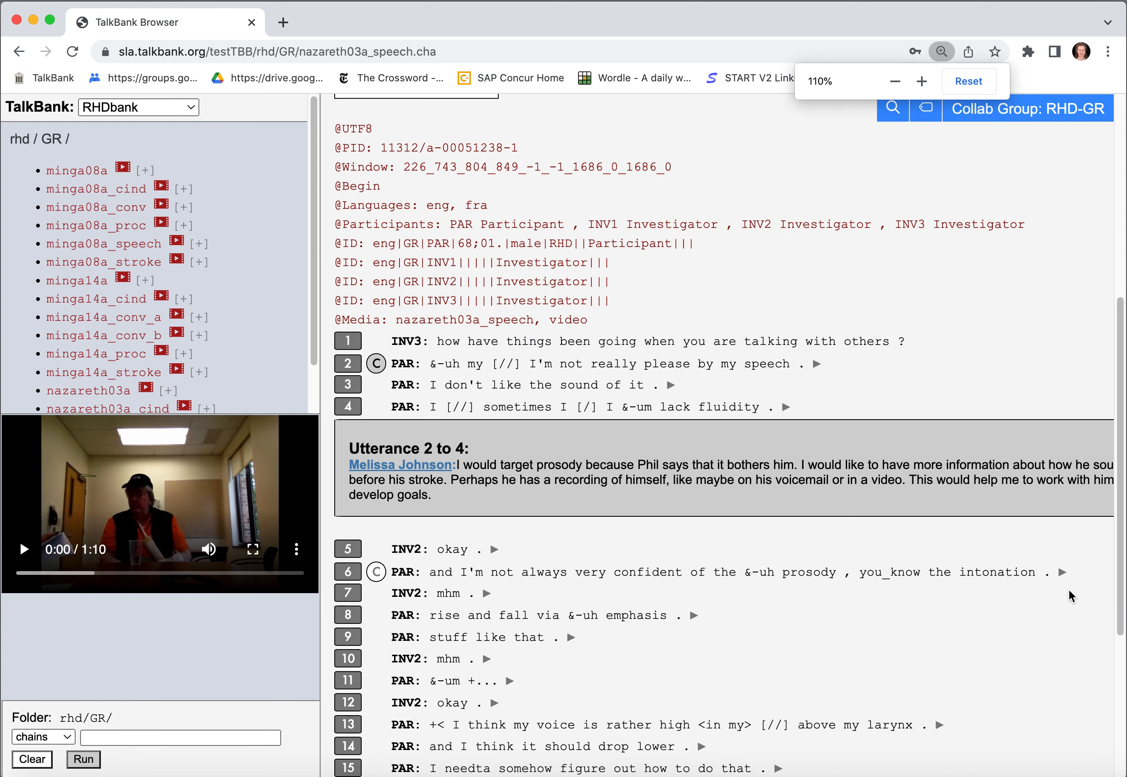
click(895, 81)
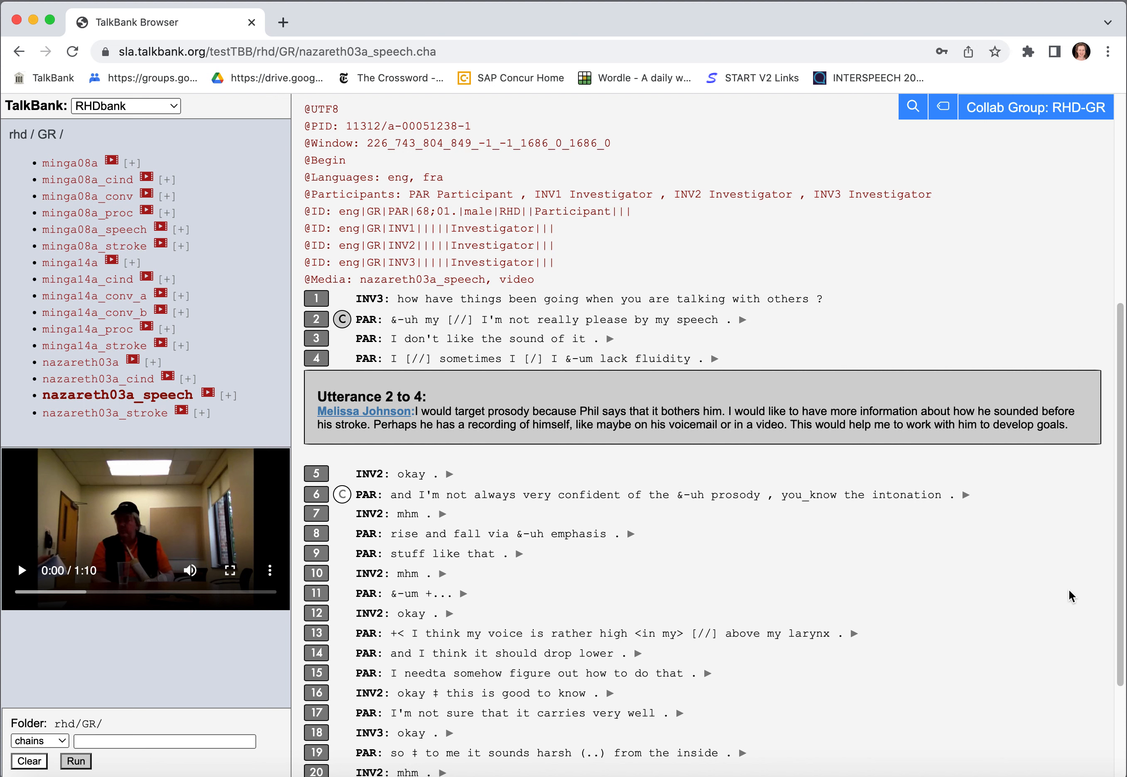
mouse_move(826, 532)
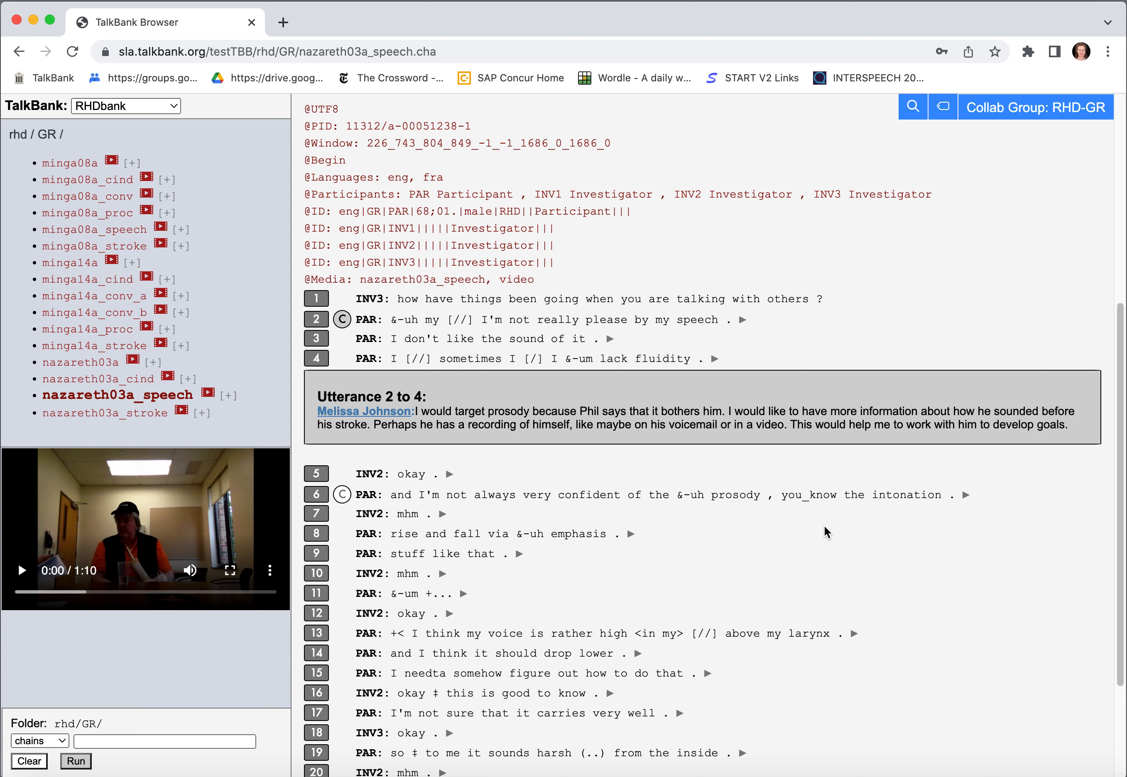
mouse_move(595, 461)
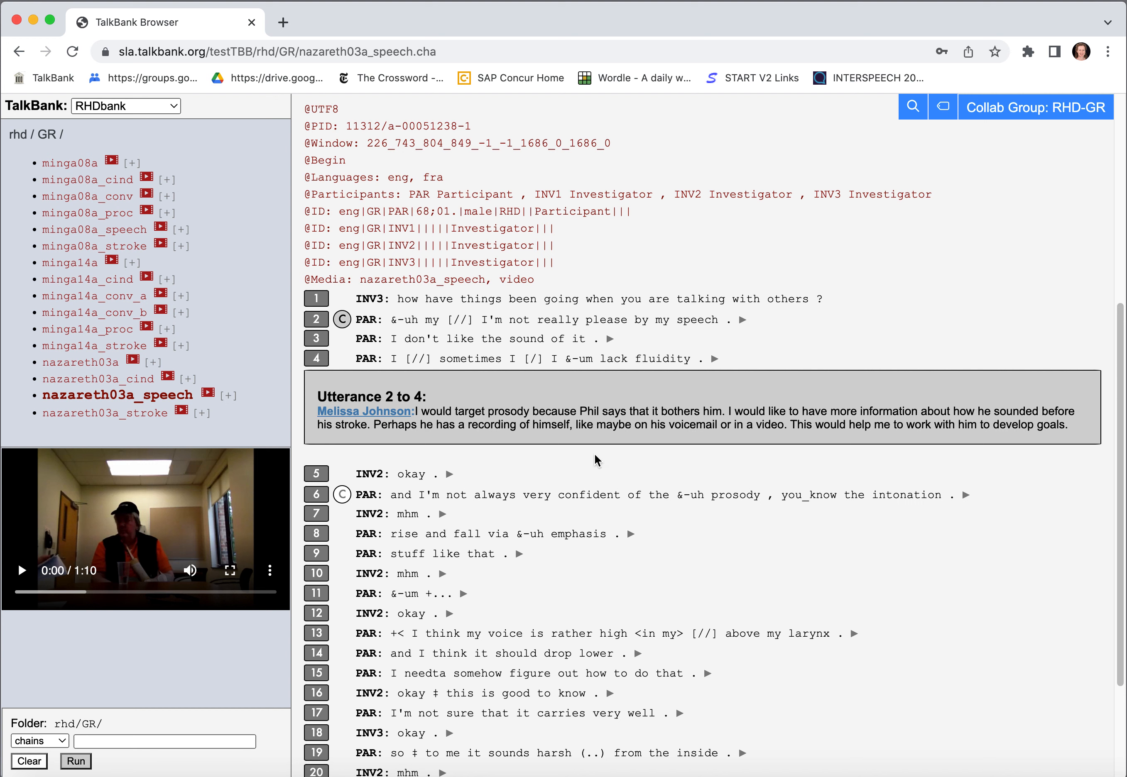
mouse_move(364, 411)
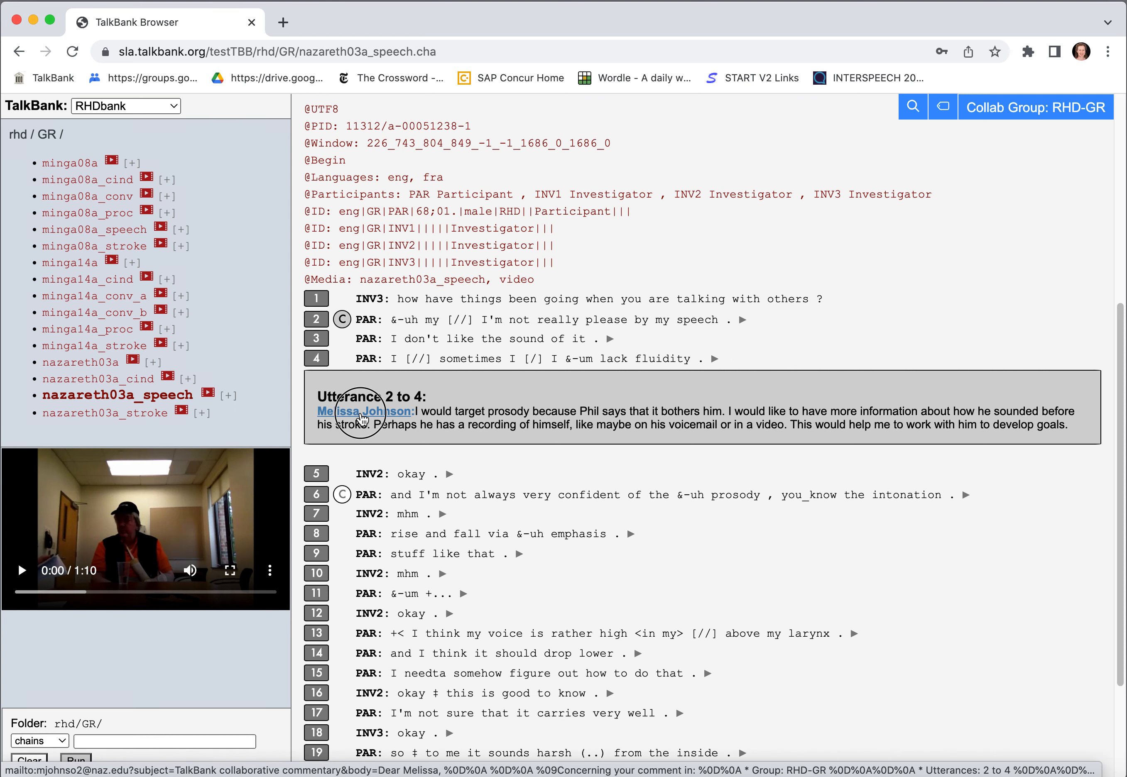
Start a Mail draft to Melissa via her name link and add 'Feedback or questions for Melissa'
click(364, 411)
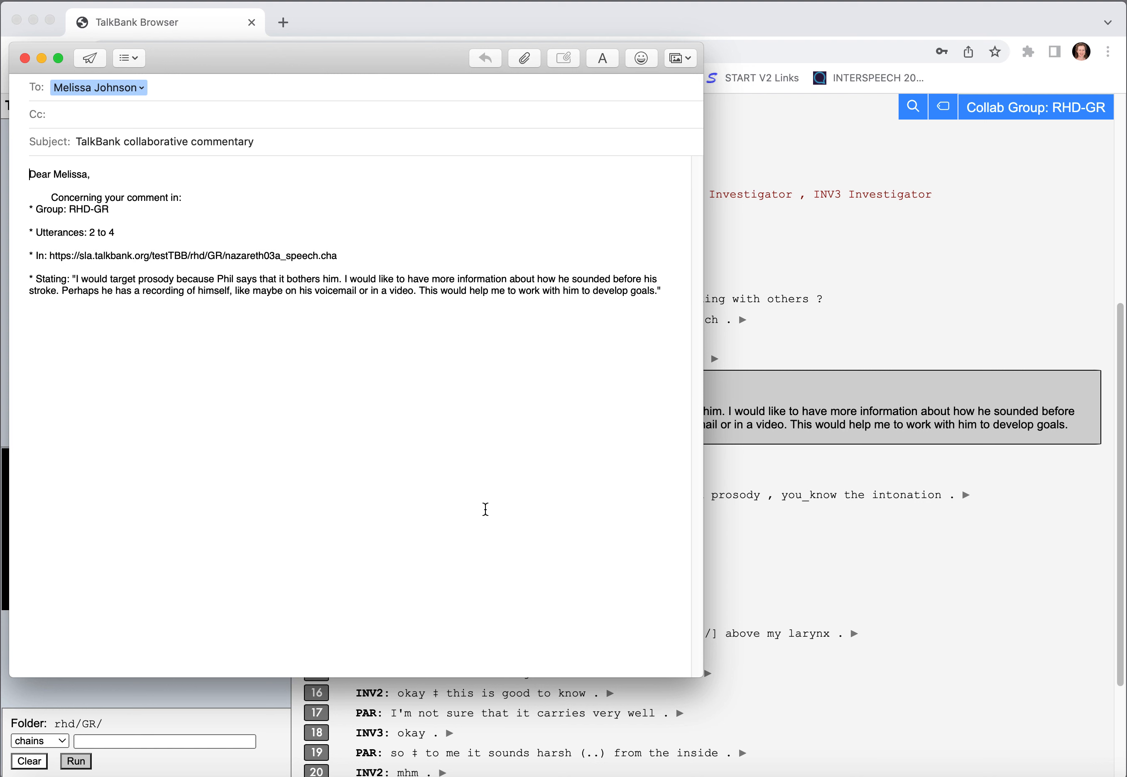
mouse_move(483, 478)
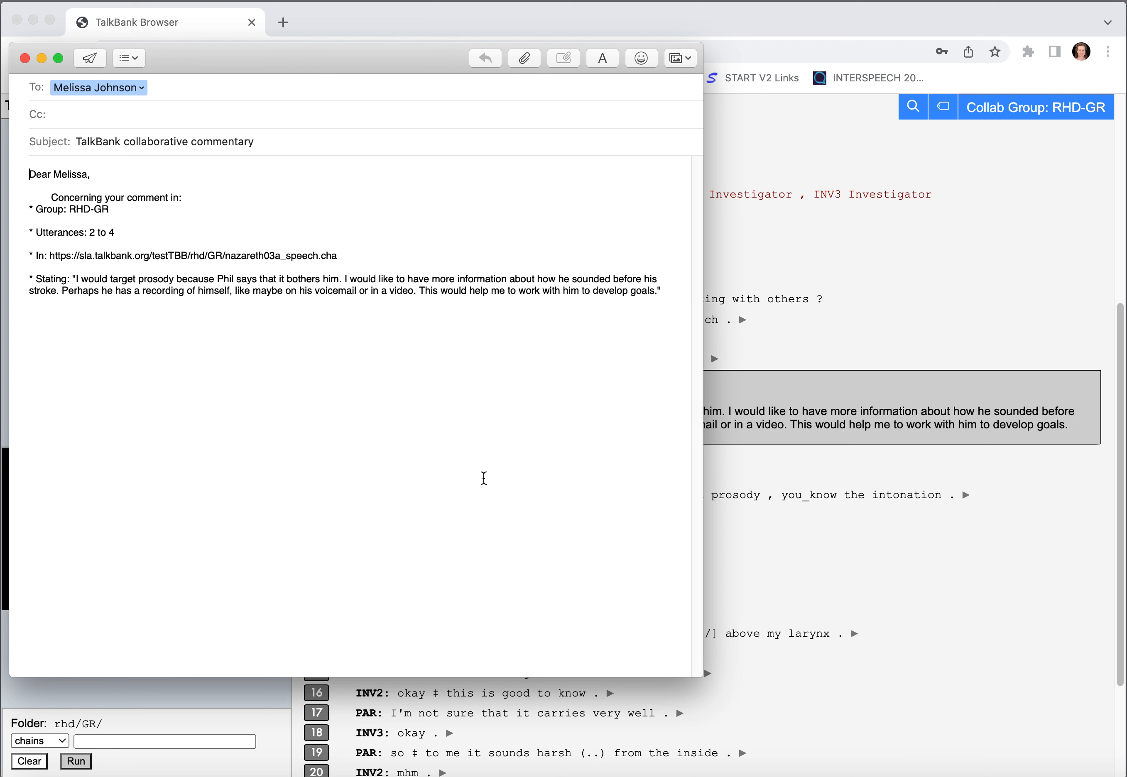
mouse_move(376, 448)
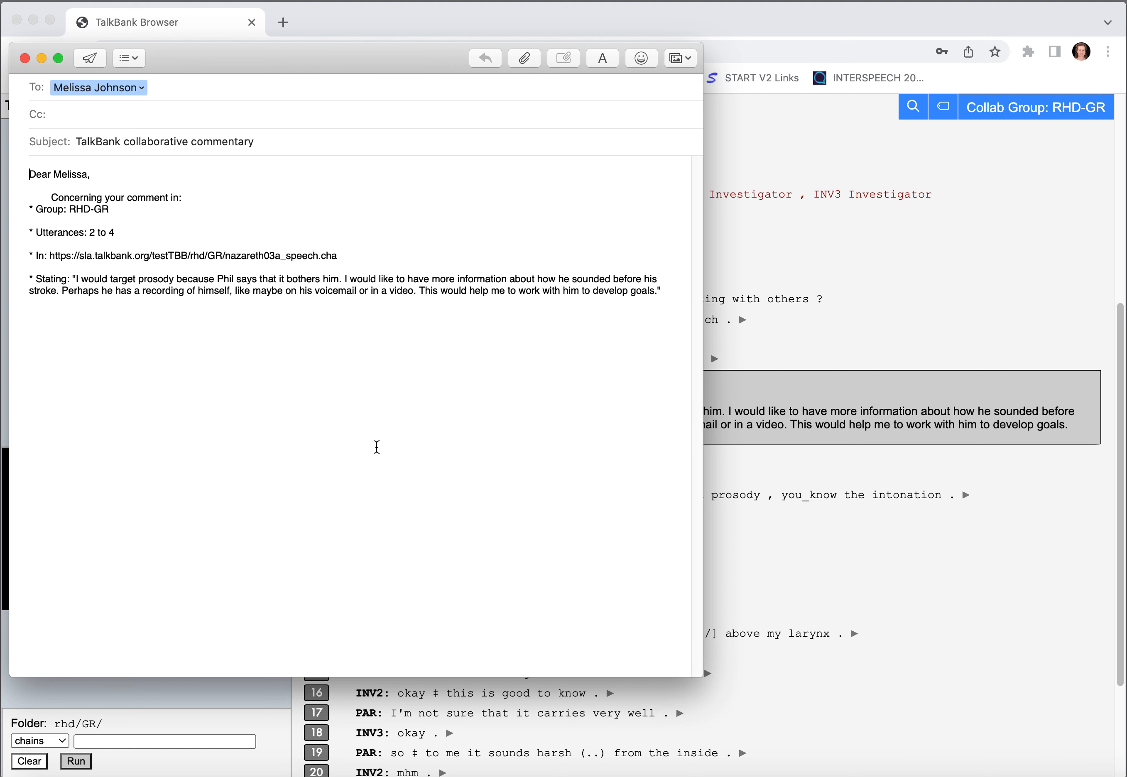
mouse_move(665, 289)
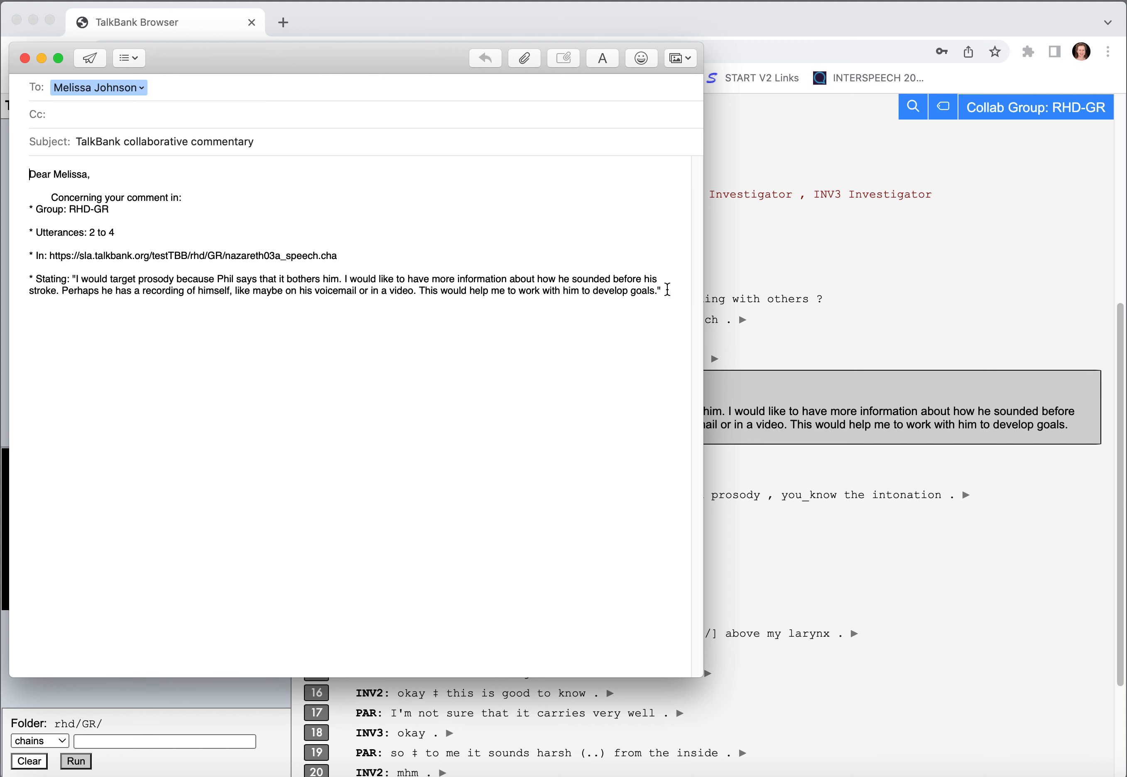
text(f)
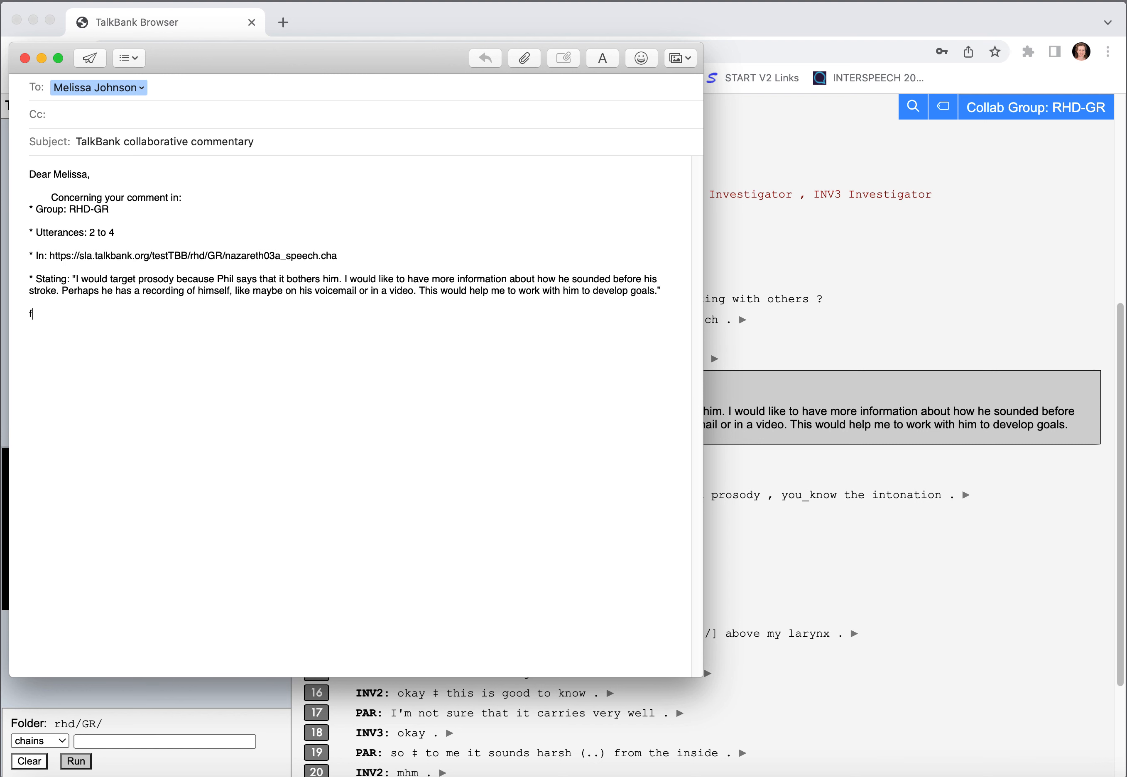
text(eedback or)
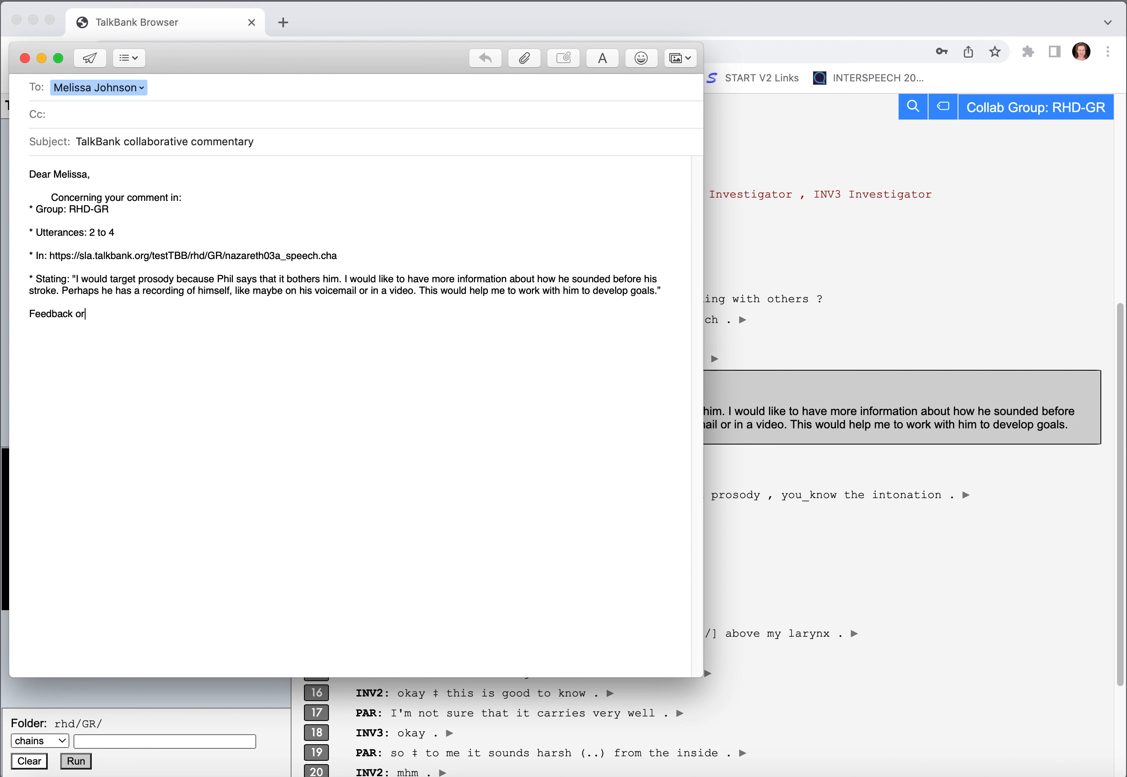
text(question)
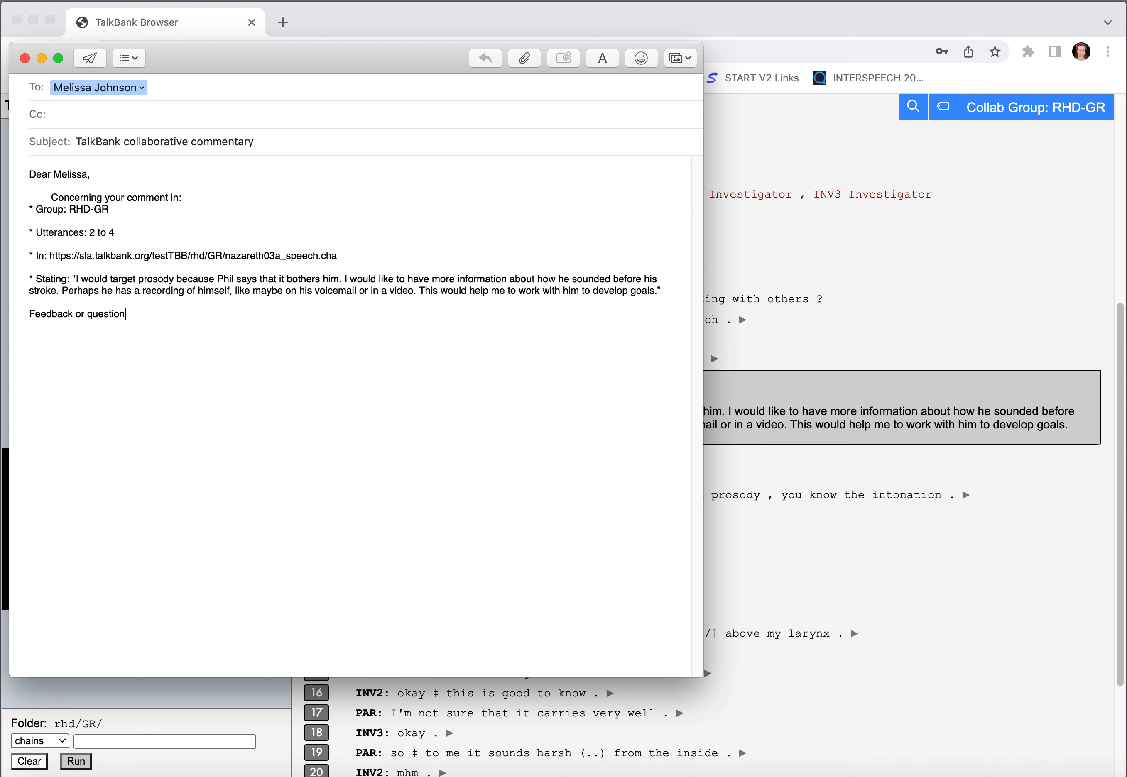
text(s for Me)
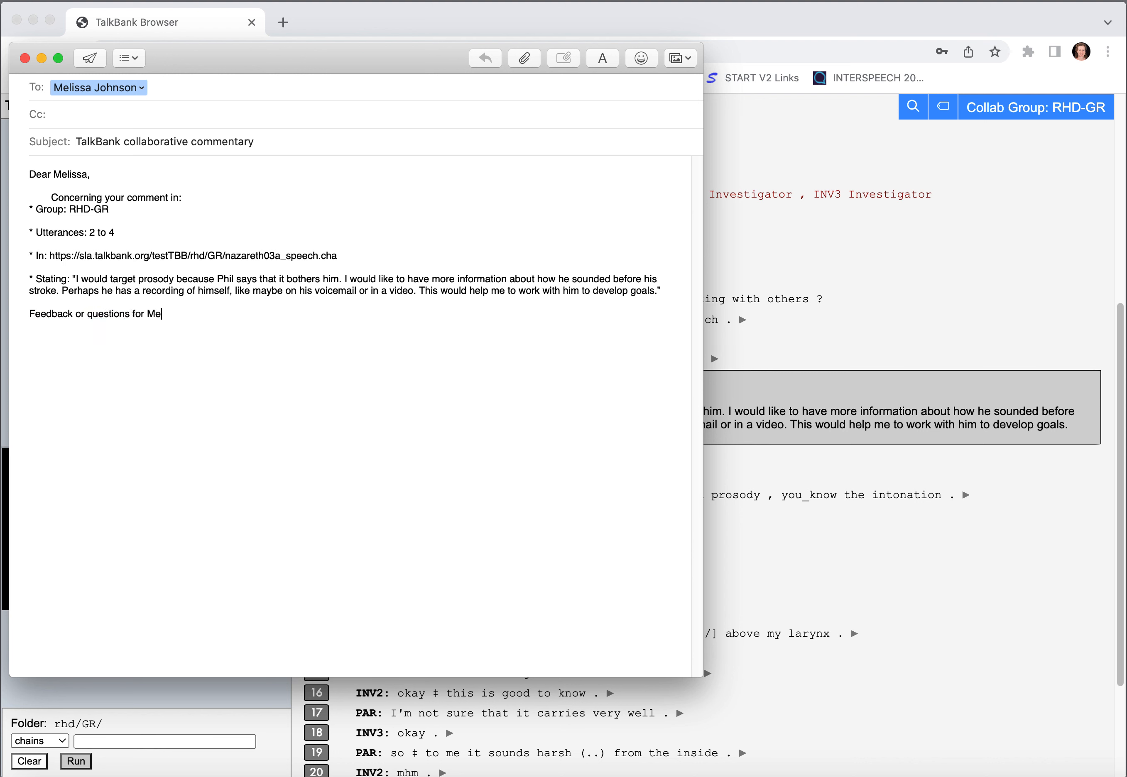
text(lissa)
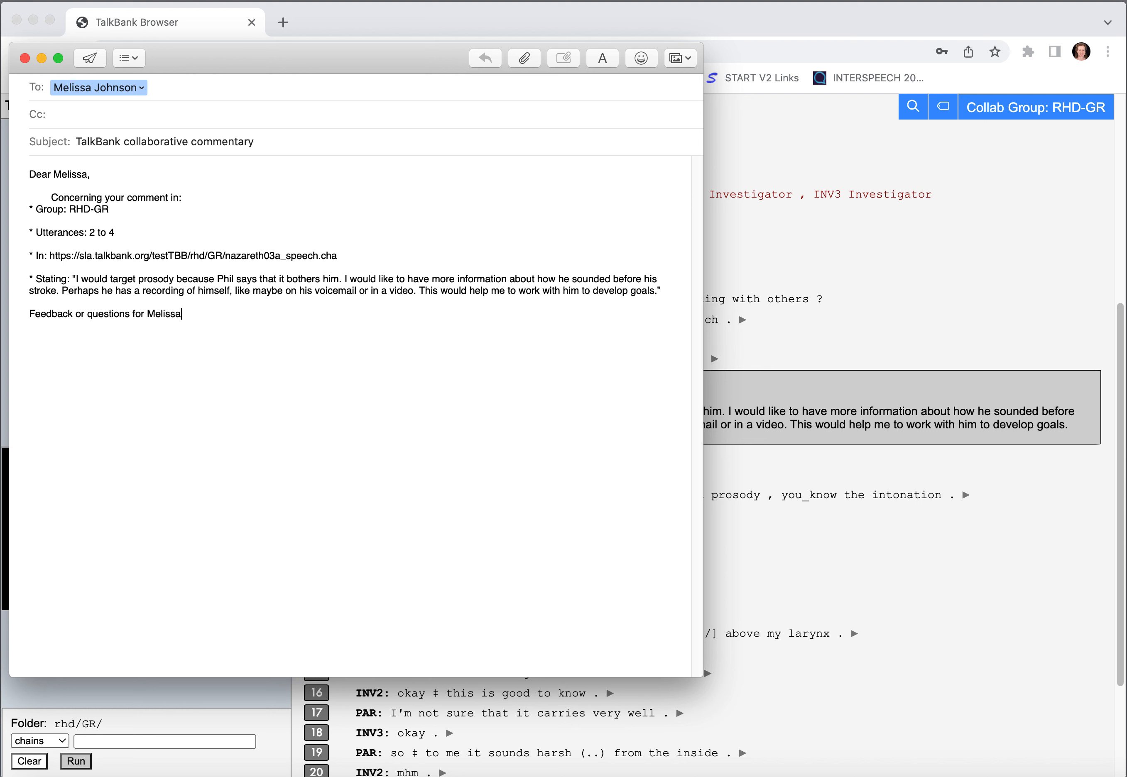
mouse_move(144, 74)
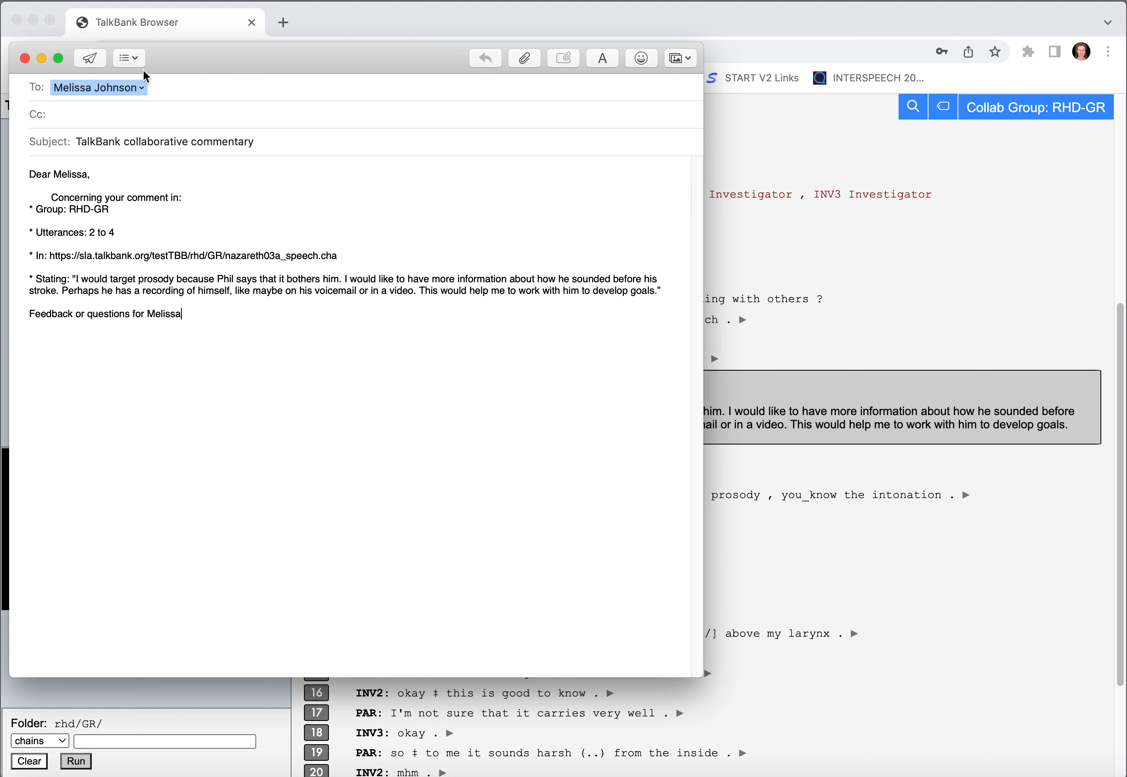